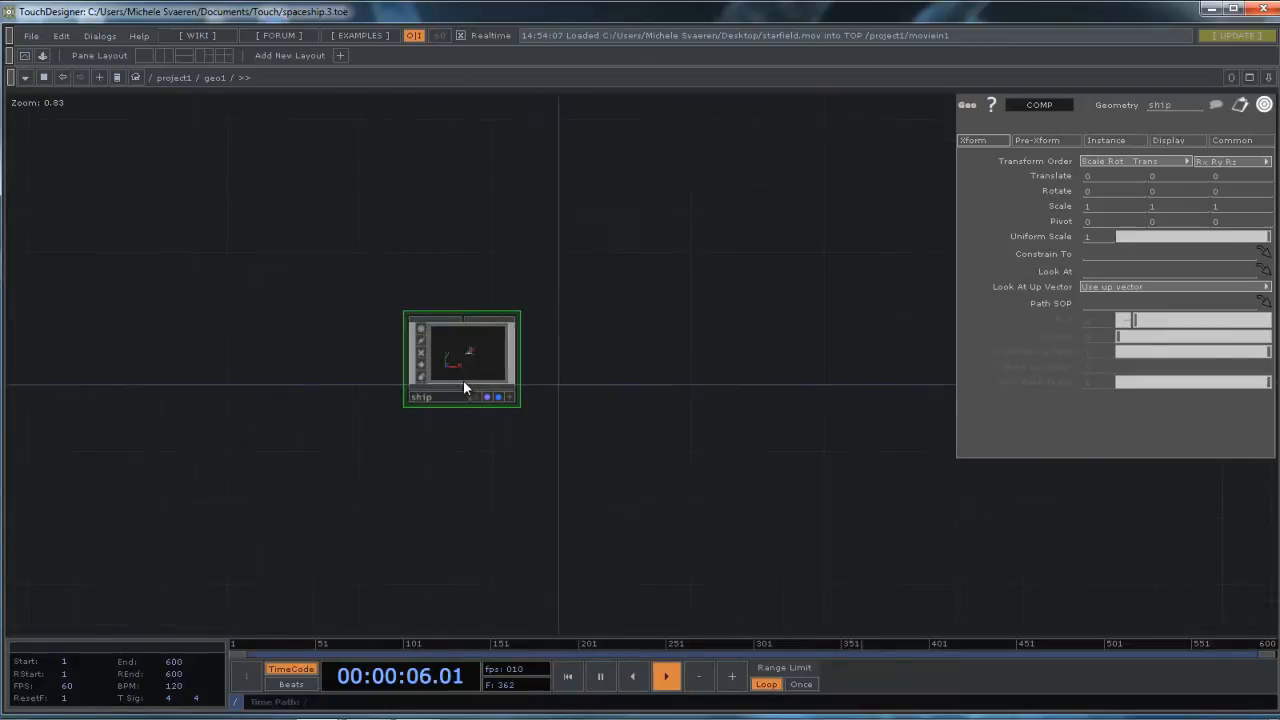
# Step: Dive into the ship COMP's network and then inside its pCube1 geometry node
pyautogui.doubleClick(460, 356)
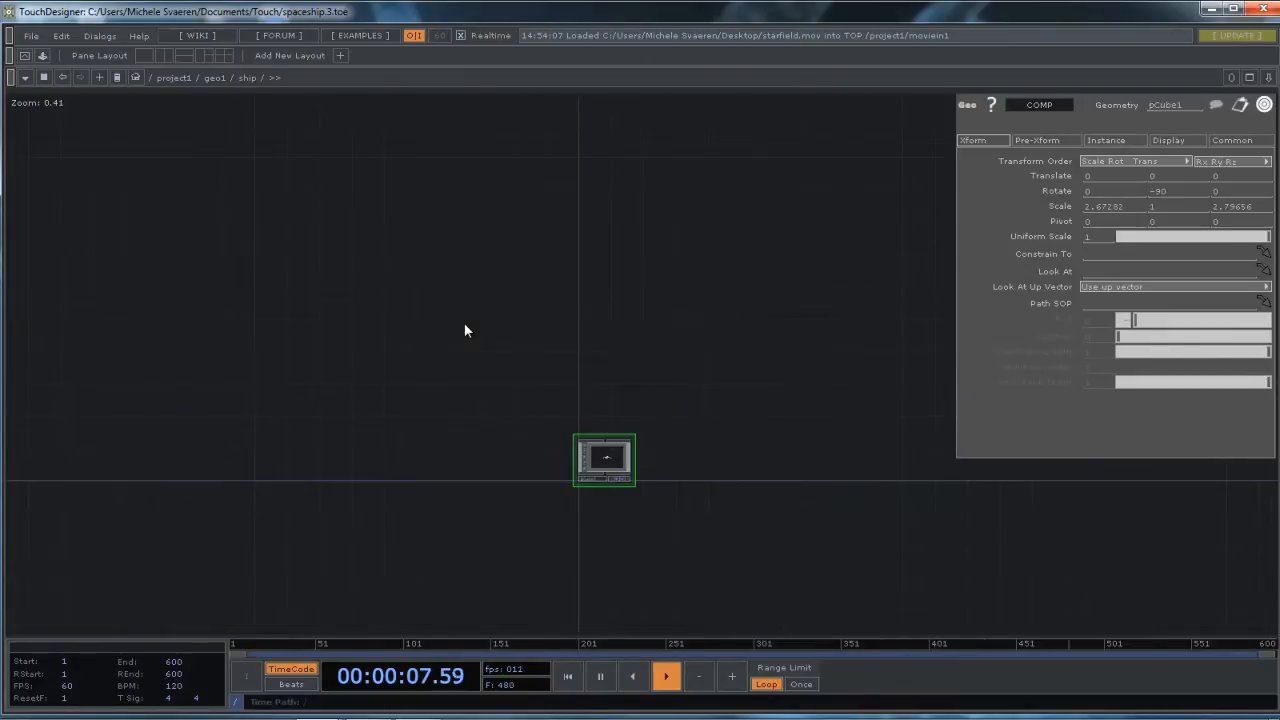
pyautogui.doubleClick(604, 460)
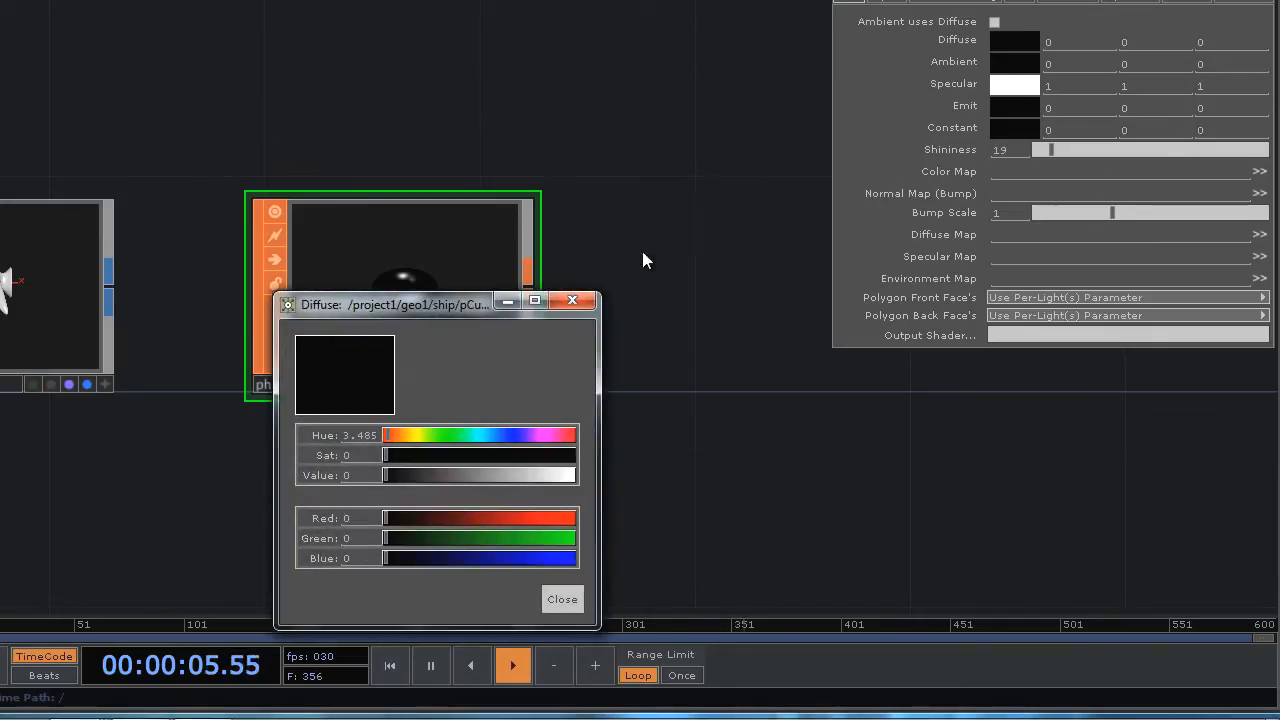
# Step: Raise the diffuse colour's value and add a slight purple hue and saturation for a dark purple-grey
pyautogui.moveTo(384, 476); pyautogui.dragTo(420, 476)
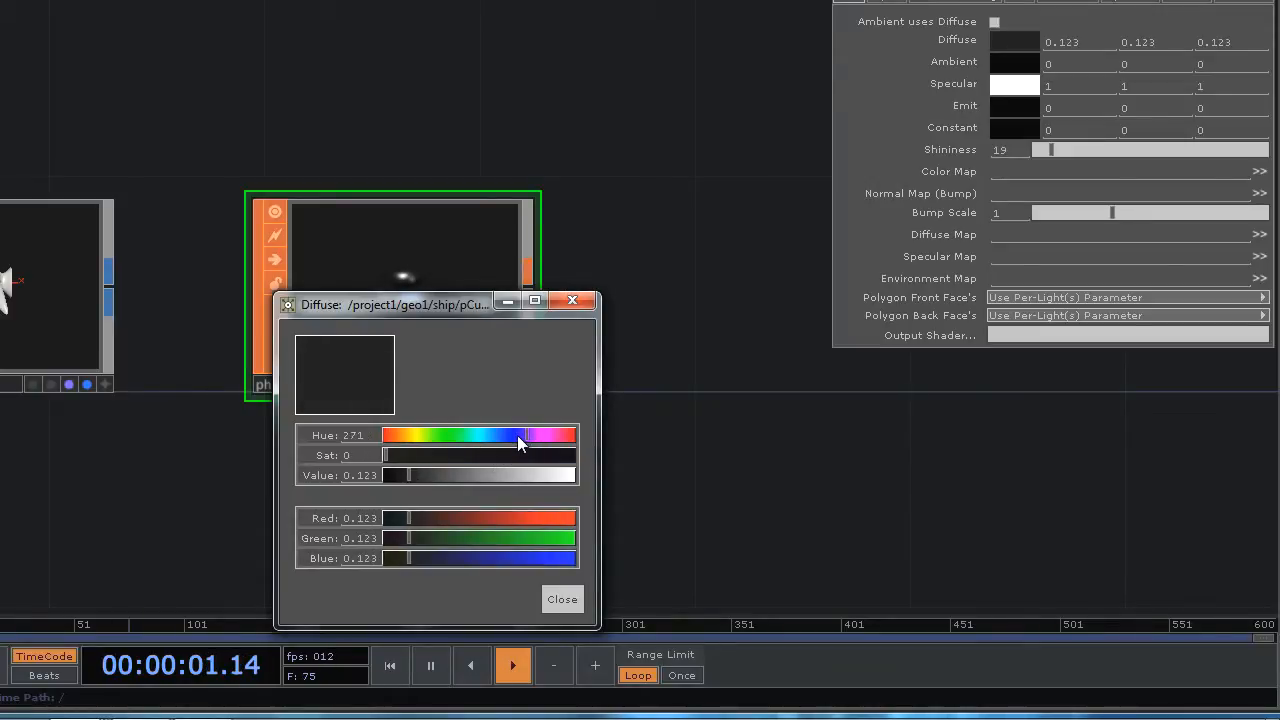
pyautogui.moveTo(384, 456); pyautogui.dragTo(550, 456)
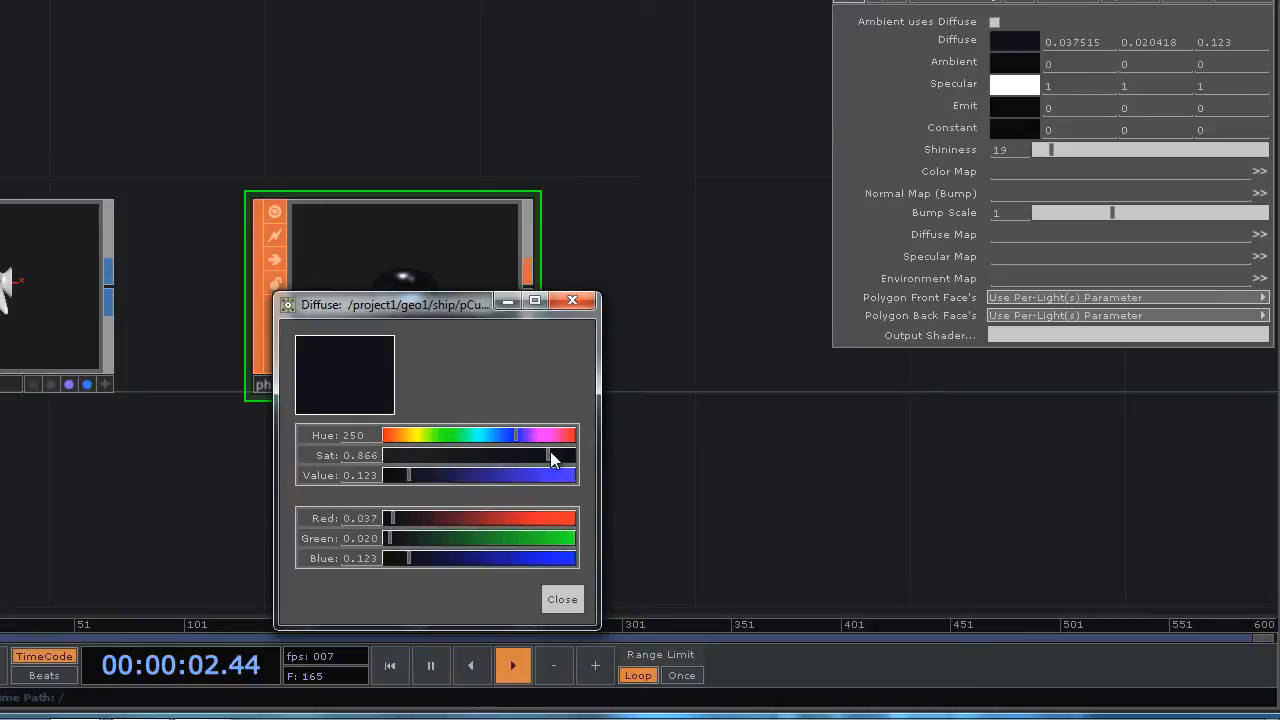